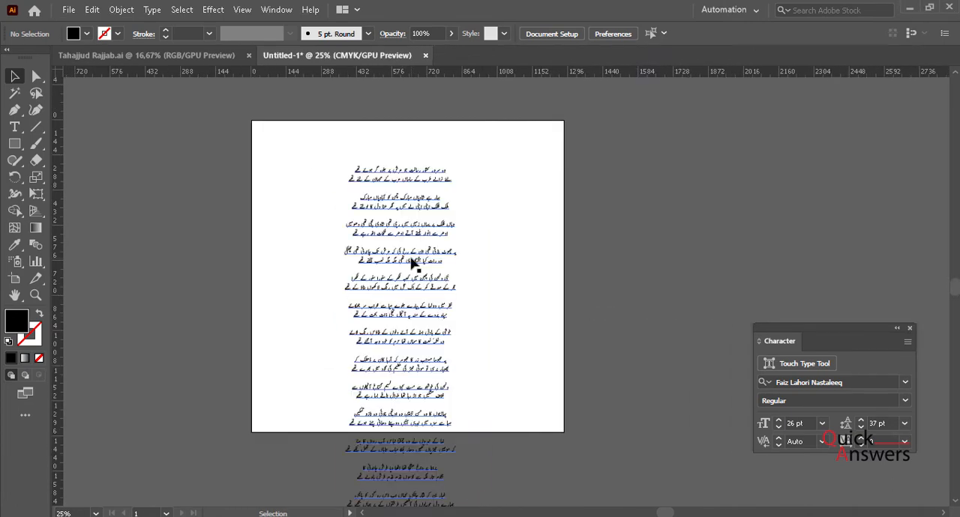
{"action": "mouse_move", "coordinate": [456, 267]}
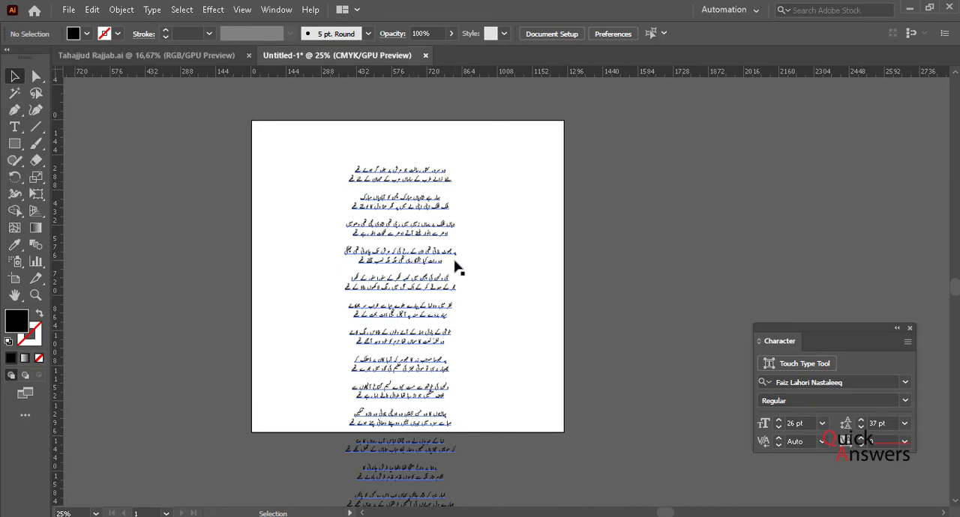
Step: Select the Urdu area type block on the artboard with the Selection tool
{"action": "left_click_drag", "start_coordinate": [457, 265], "coordinate": [390, 300]}
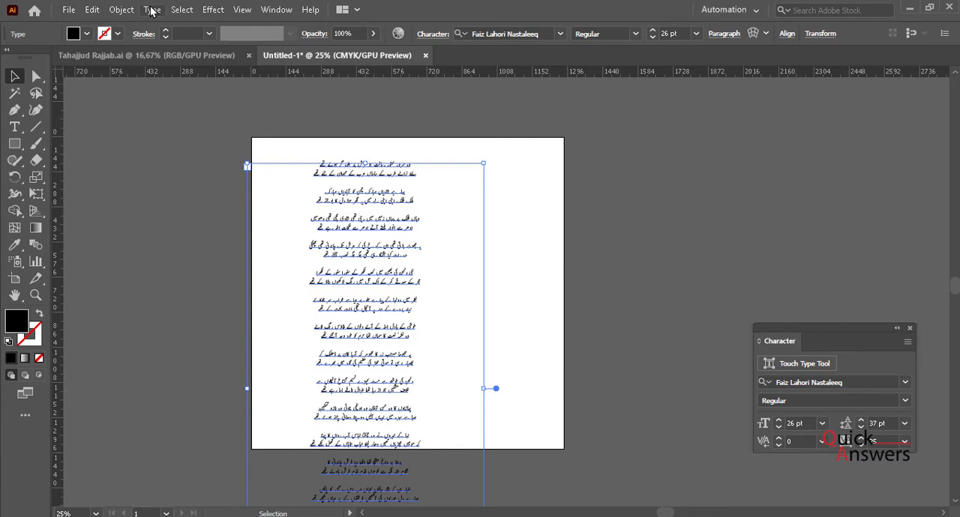
Step: Bring up Area Type Options for the selected text from the Type menu
{"action": "left_click", "coordinate": [153, 9]}
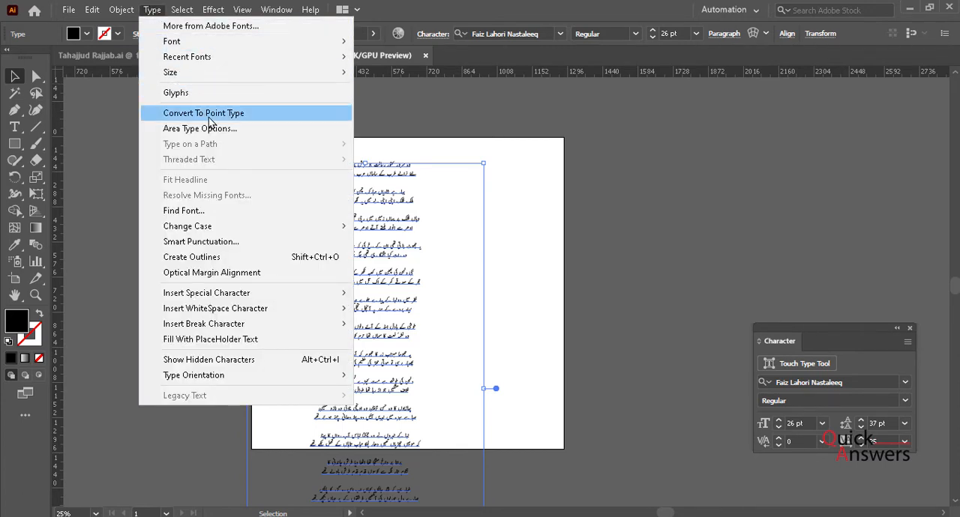
{"action": "left_click", "coordinate": [199, 129]}
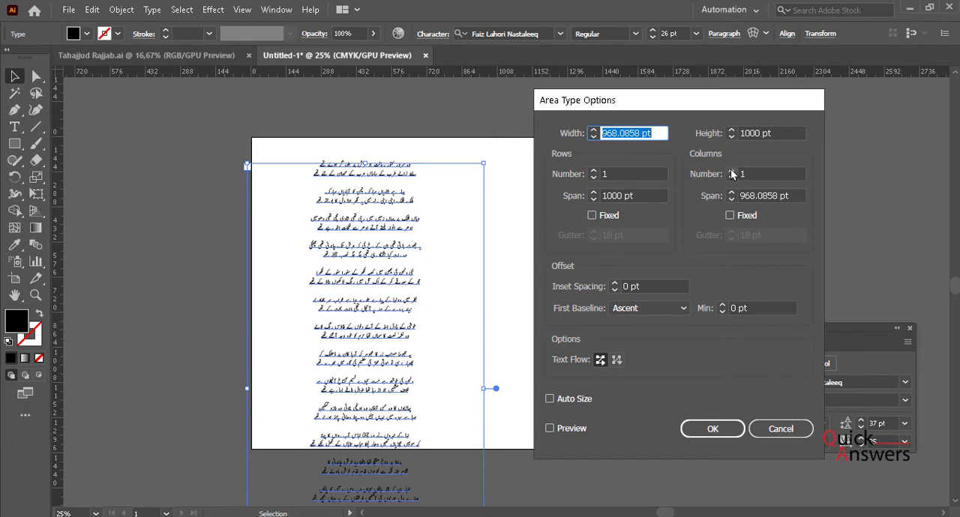
Step: Set Columns Number to 2 and preview the text flowing into two columns
{"action": "type", "text": "2"}
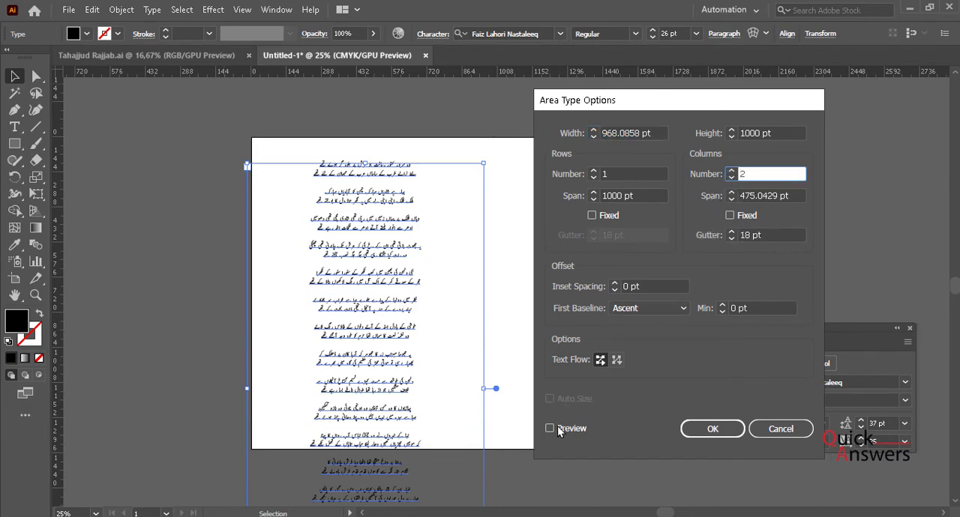
{"action": "left_click", "coordinate": [549, 429]}
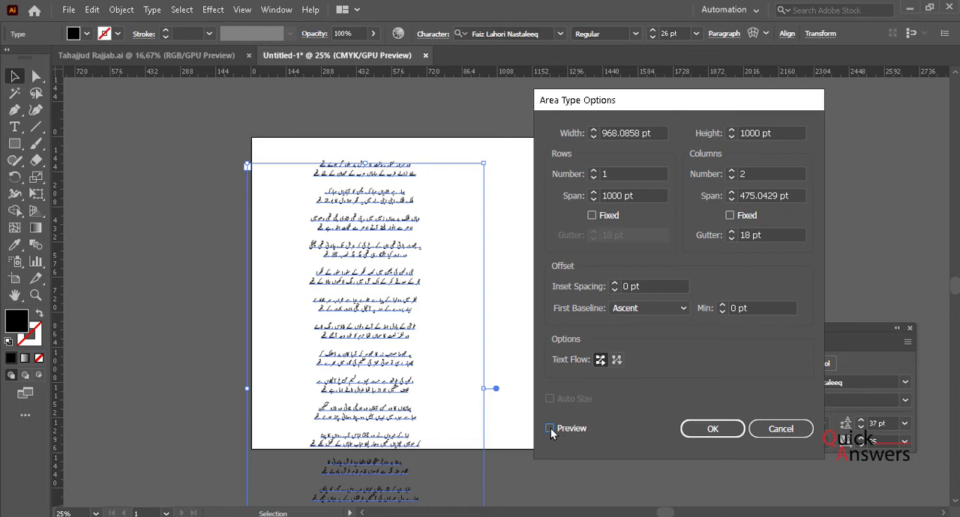
{"action": "mouse_move", "coordinate": [558, 435]}
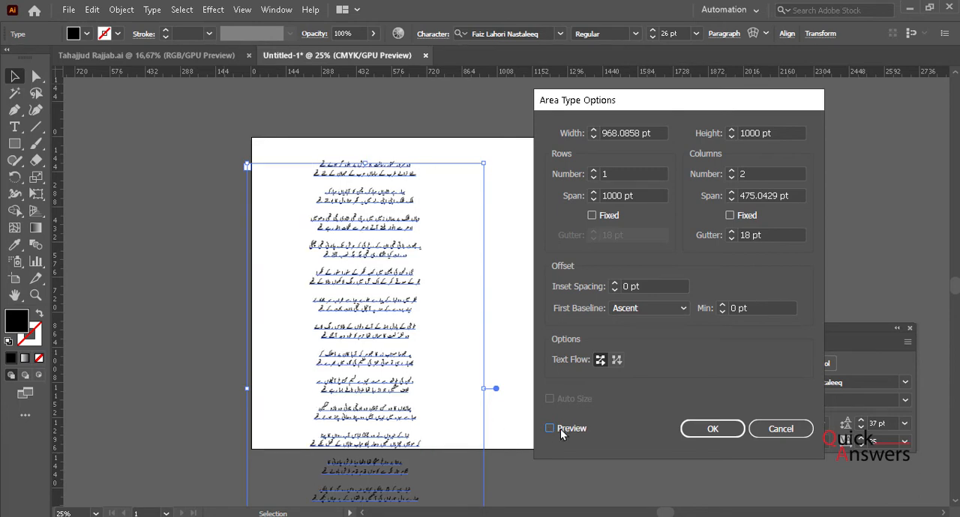
{"action": "left_click", "coordinate": [548, 429]}
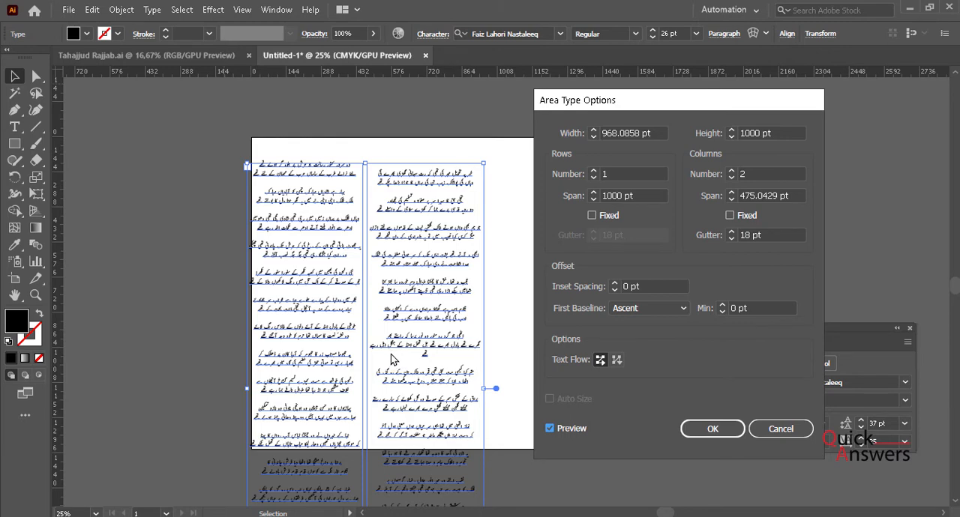
{"action": "mouse_move", "coordinate": [495, 345]}
{"action": "type", "text": "3"}
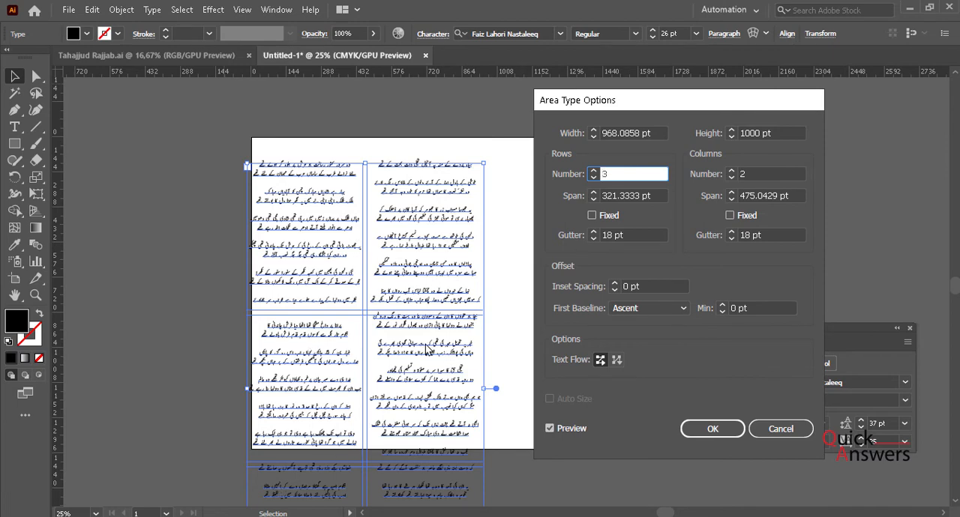
Step: Set Rows Number back to 1, keeping the two-column layout previewed
{"action": "left_click", "coordinate": [628, 174]}
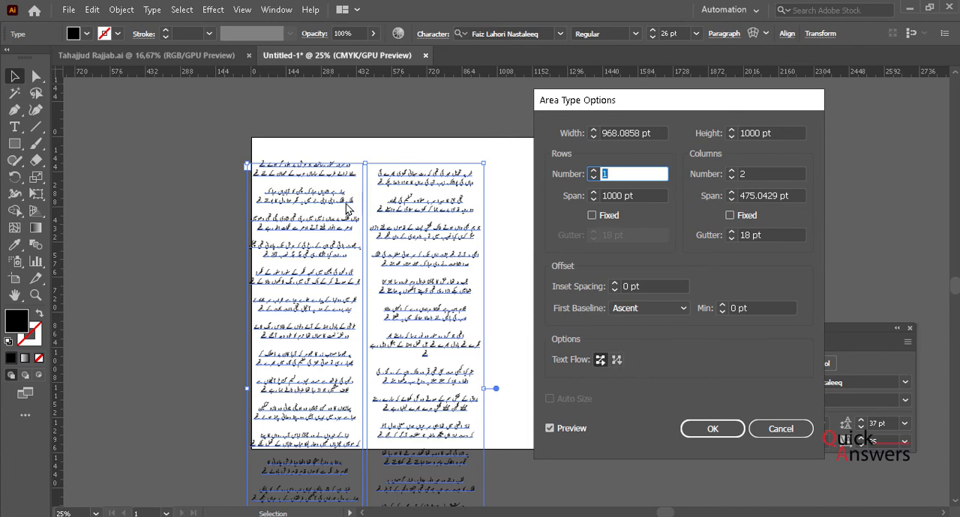
{"action": "mouse_move", "coordinate": [697, 375]}
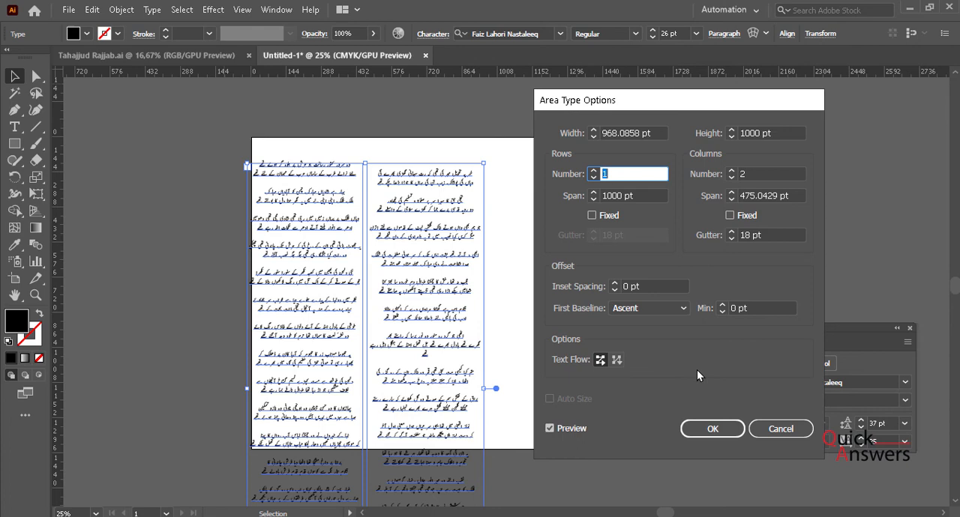